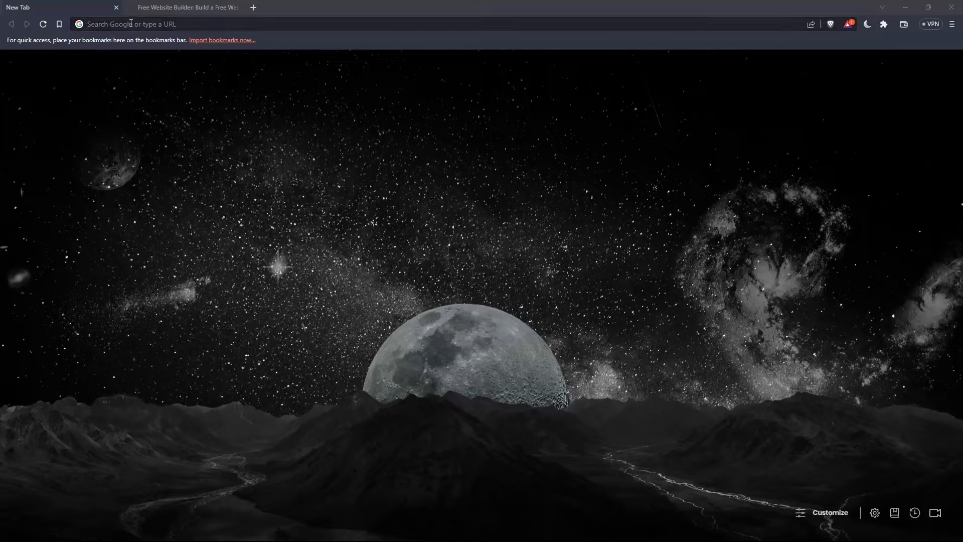
# Navigate the new tab to weebly.com to load the Weebly homepage.
pyautogui.click(129, 24)
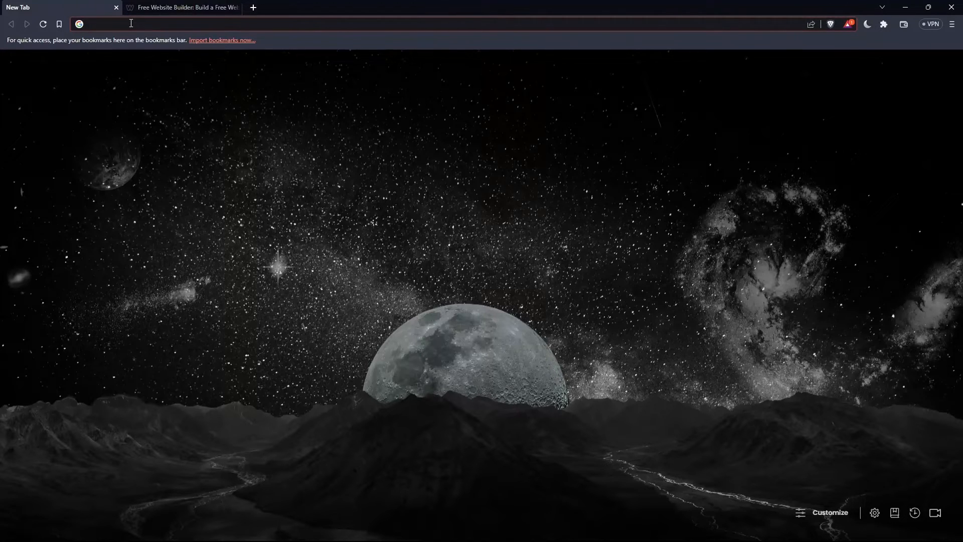
pyautogui.write('weebly.com')
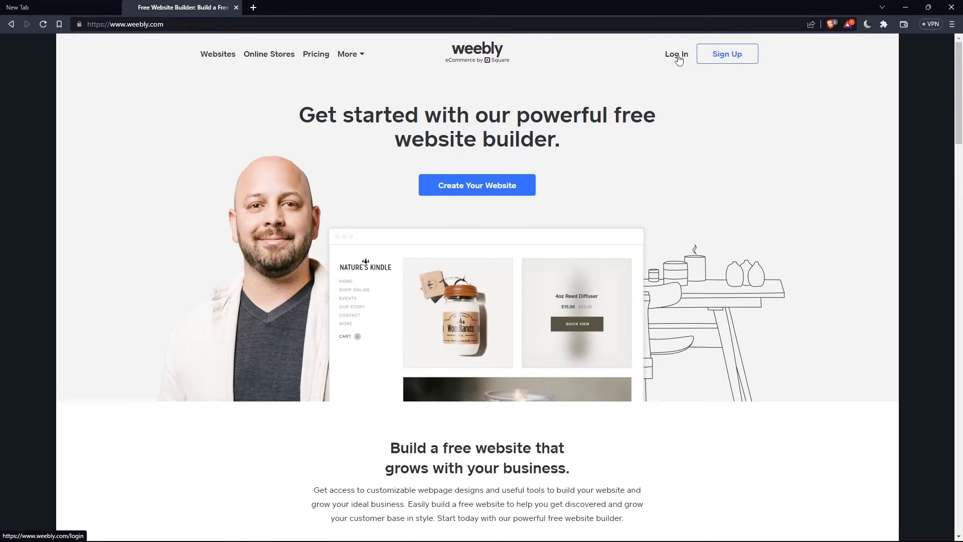
pyautogui.click(675, 54)
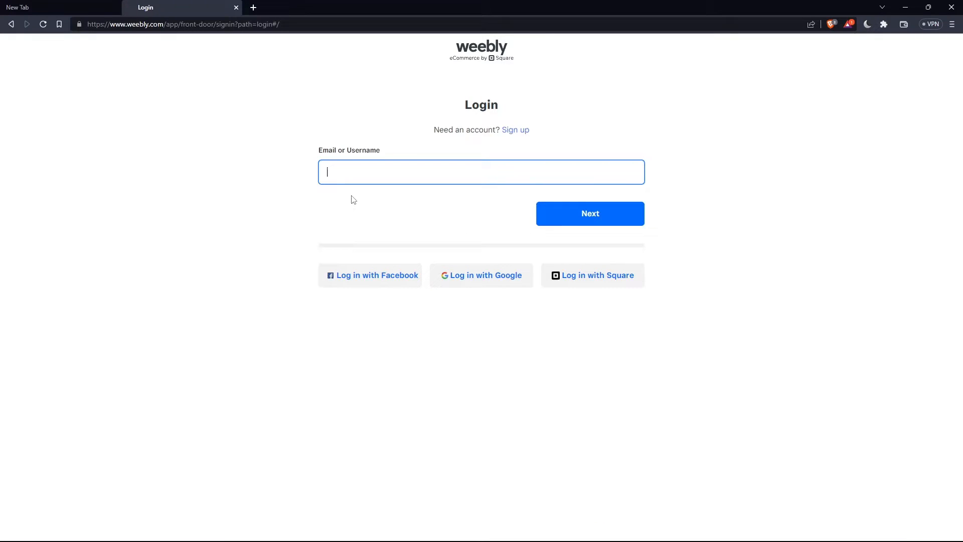
pyautogui.moveTo(417, 220)
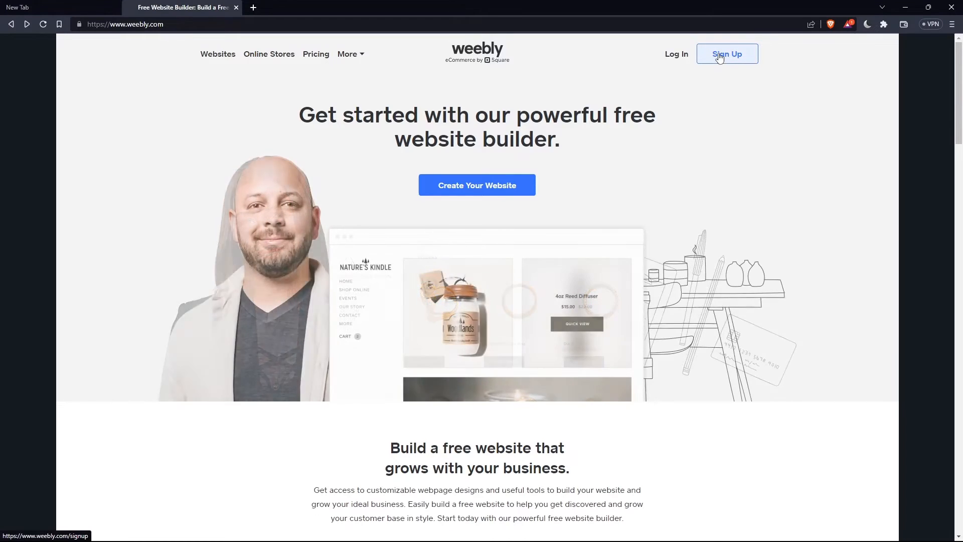
# Sign up for a new Weebly account and submit the completed form.
pyautogui.click(726, 54)
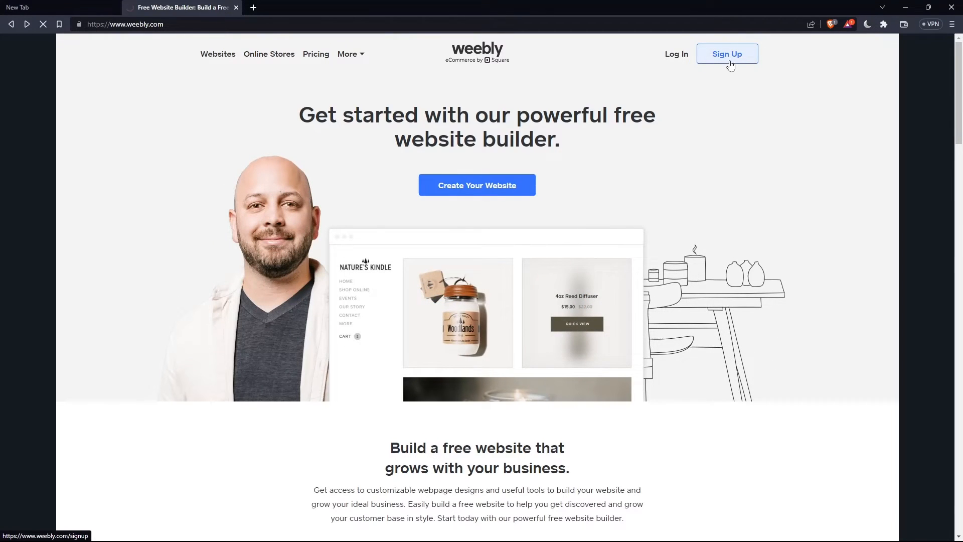
pyautogui.click(726, 53)
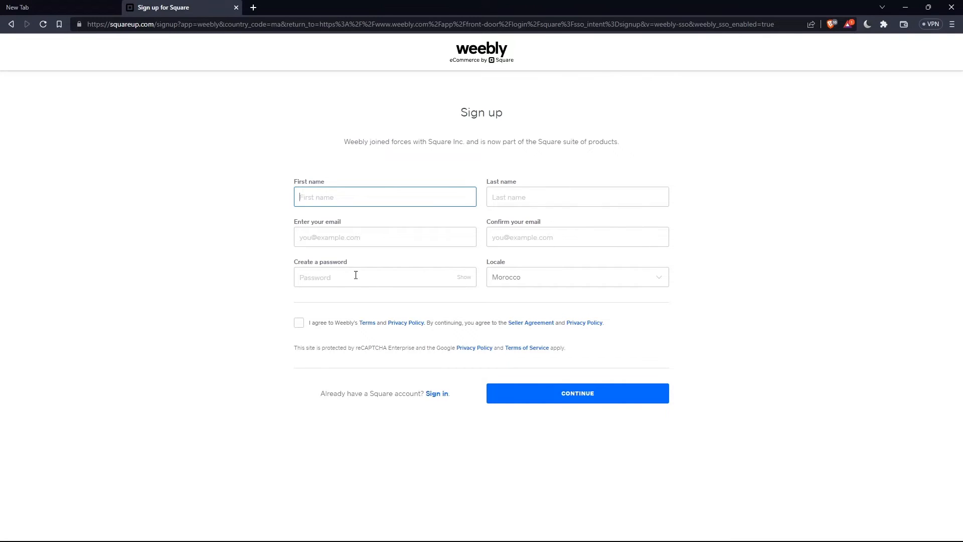
pyautogui.moveTo(472, 313)
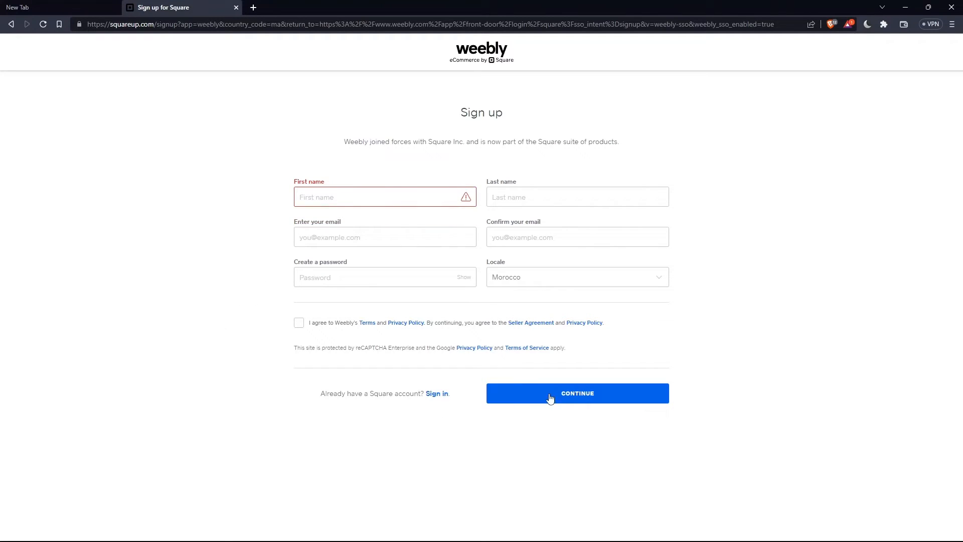
pyautogui.moveTo(251, 327)
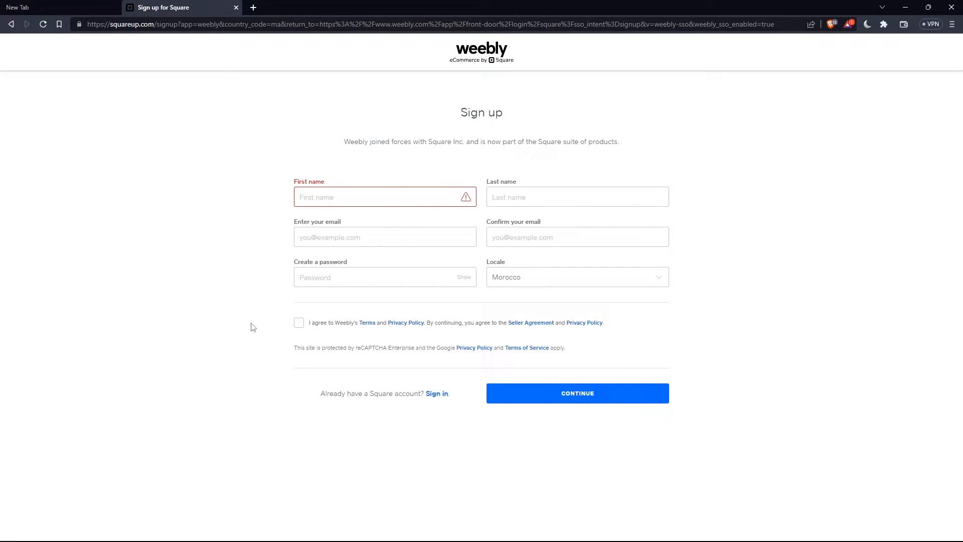
pyautogui.click(576, 393)
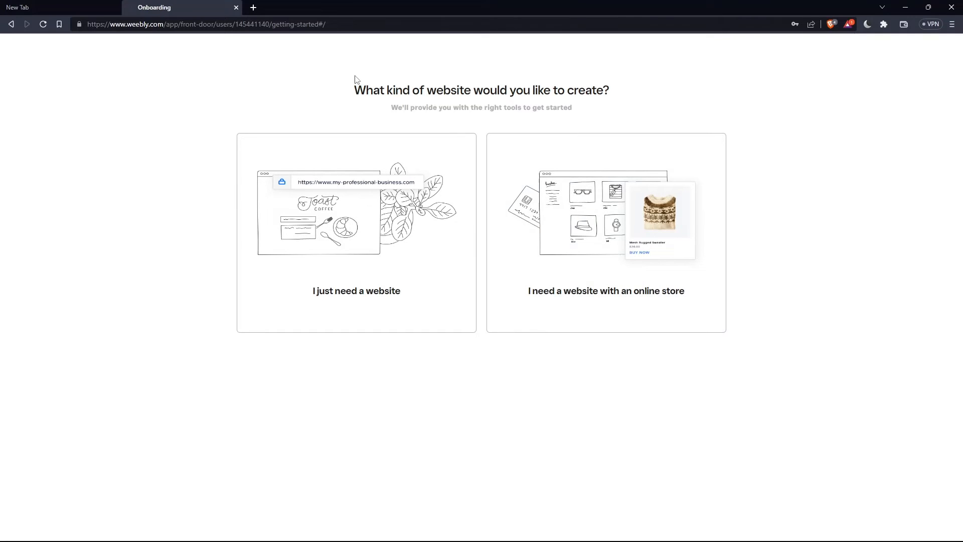
pyautogui.moveTo(401, 201)
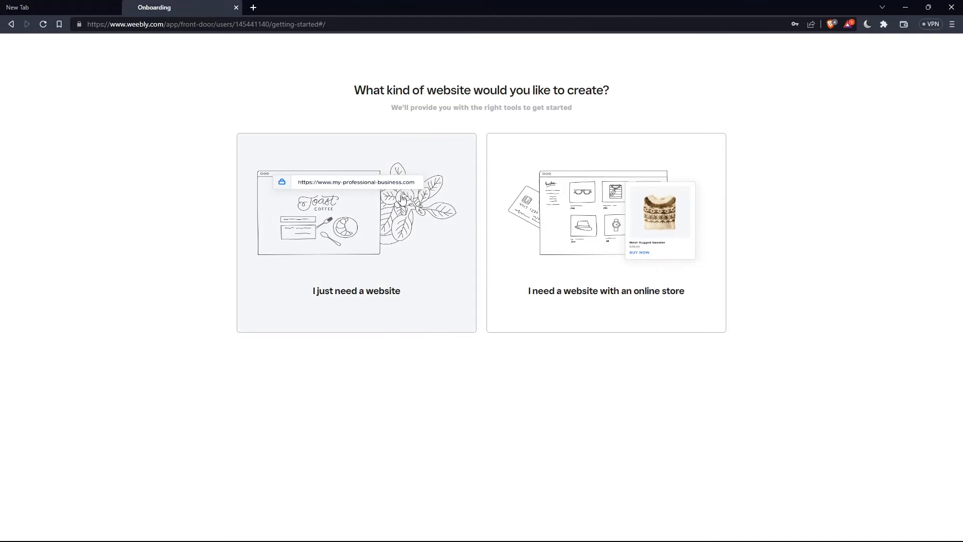
pyautogui.moveTo(579, 297)
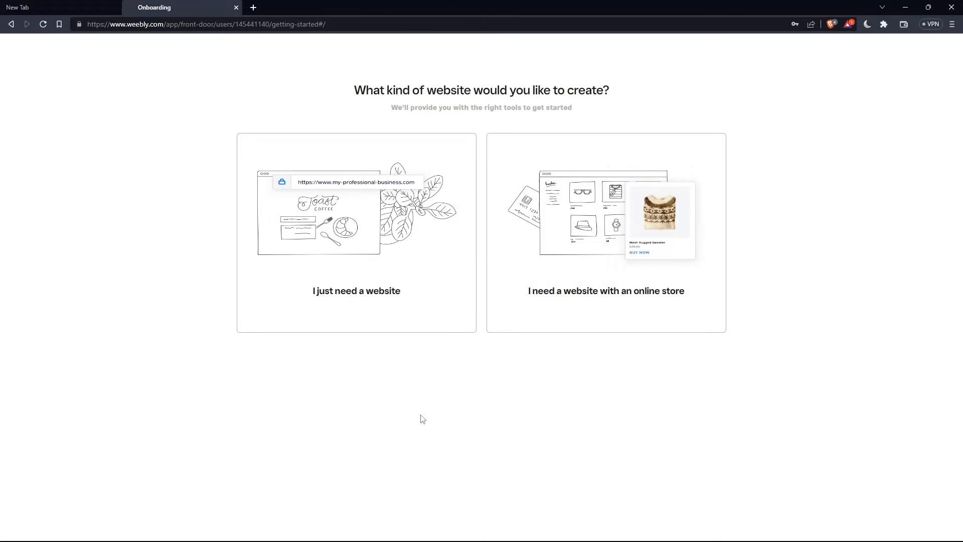
# Choose the website type and start building the site from the yoga theme.
pyautogui.click(357, 291)
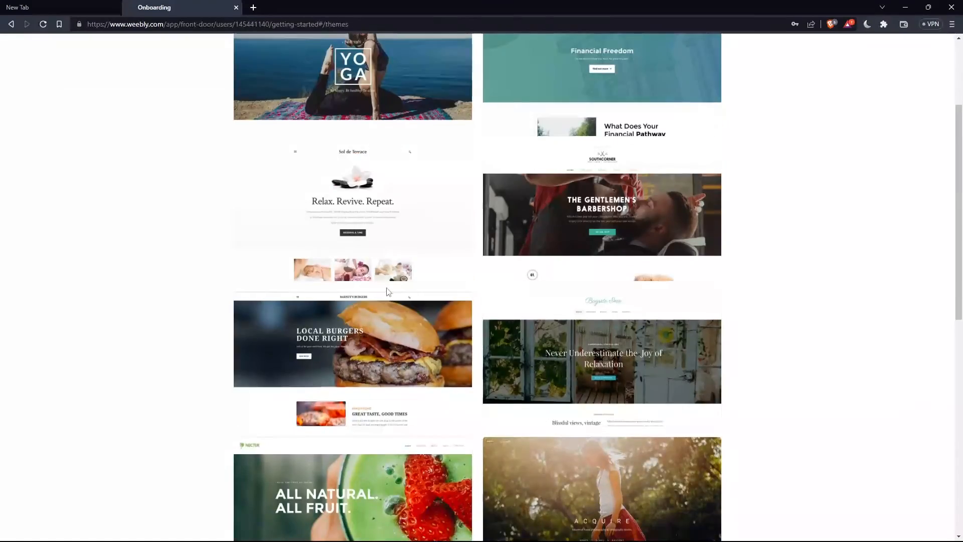
pyautogui.click(352, 73)
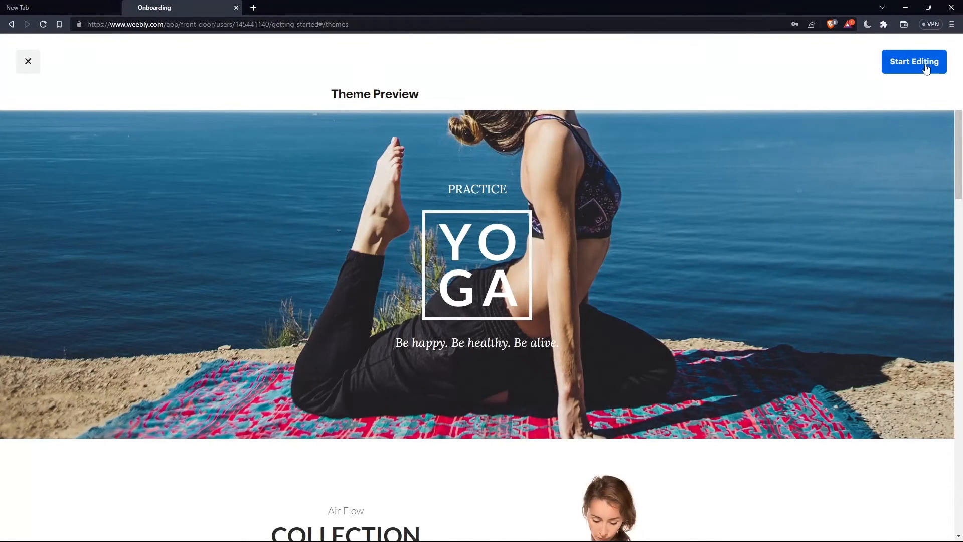
pyautogui.click(914, 62)
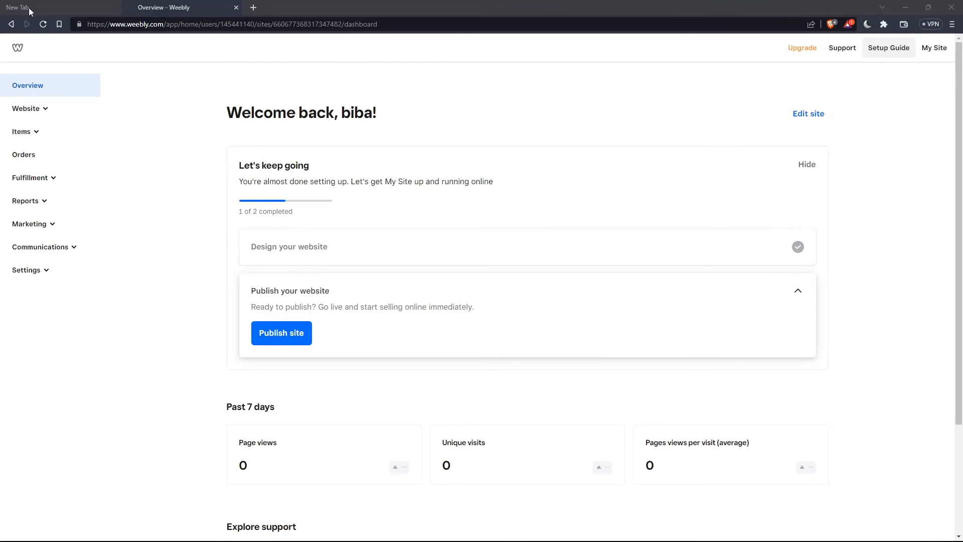
# Go to the store's Checkout settings showing Stripe, PayPal and USD currency.
pyautogui.click(26, 270)
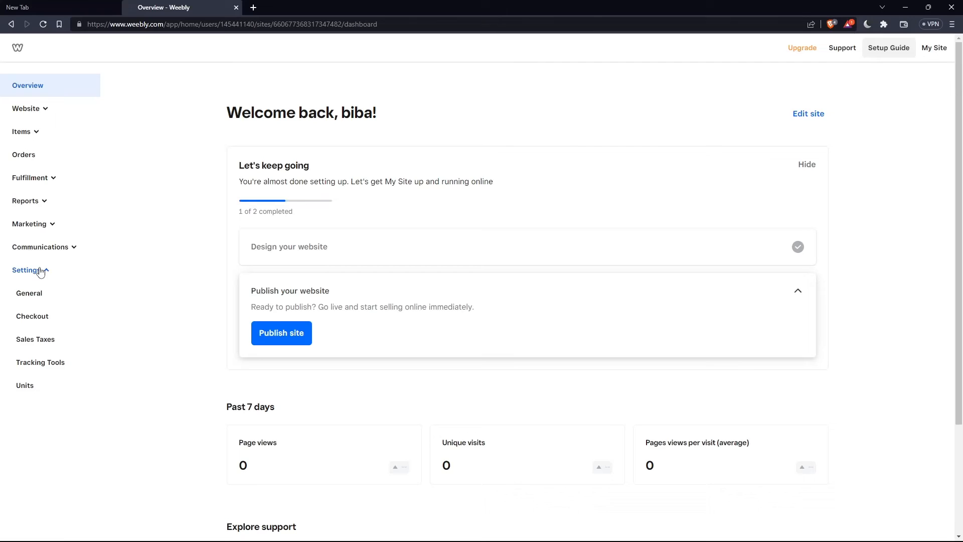
pyautogui.click(32, 316)
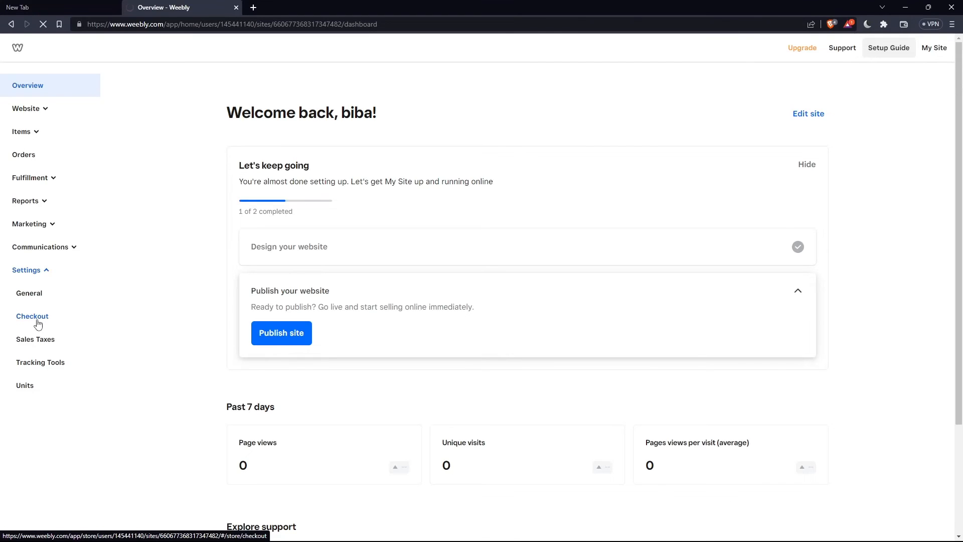
pyautogui.click(32, 316)
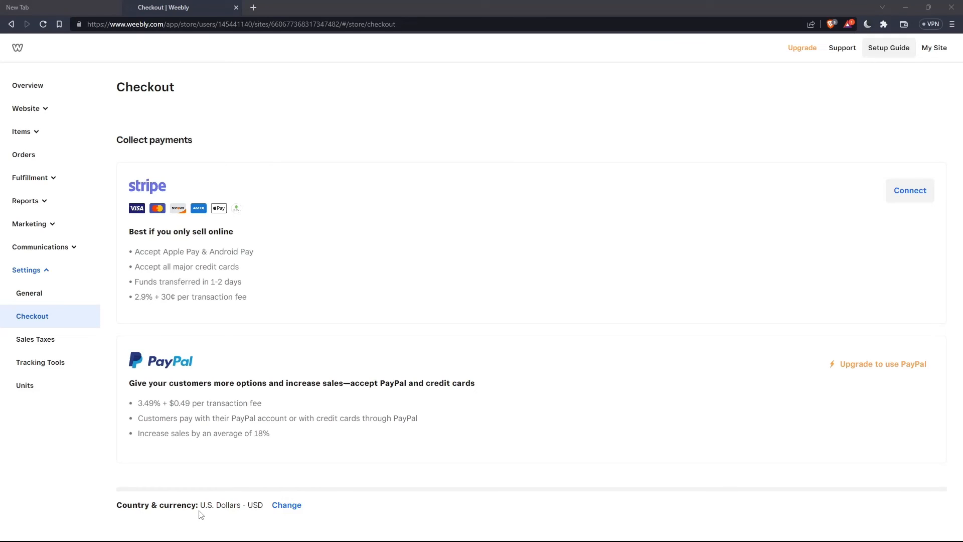
# Change the store's country & currency from U.S. Dollars to € EUR and save.
pyautogui.click(286, 505)
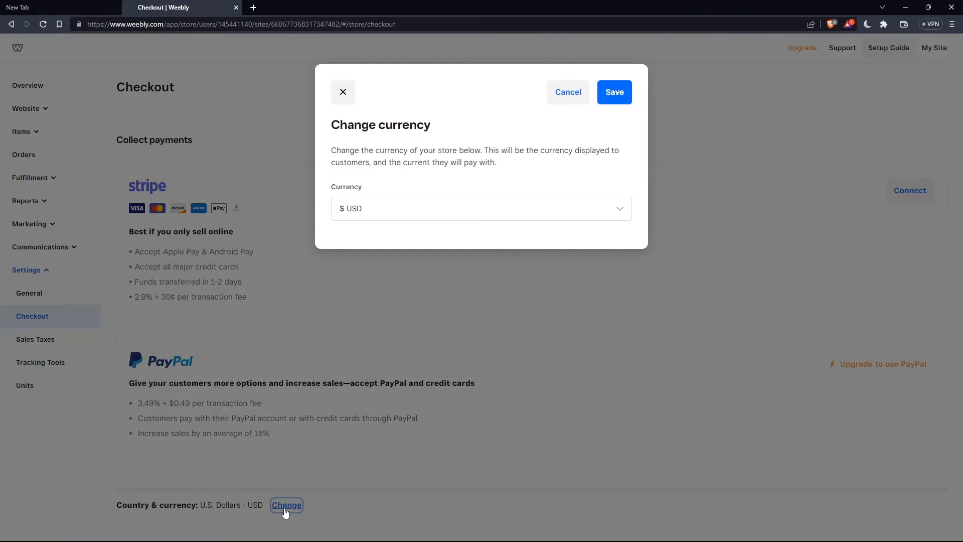
pyautogui.click(480, 209)
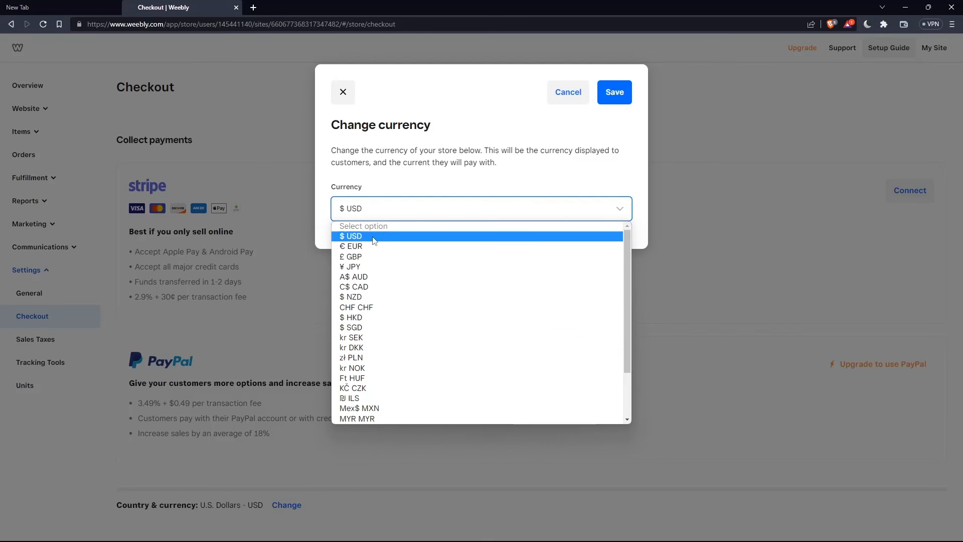
pyautogui.moveTo(401, 235)
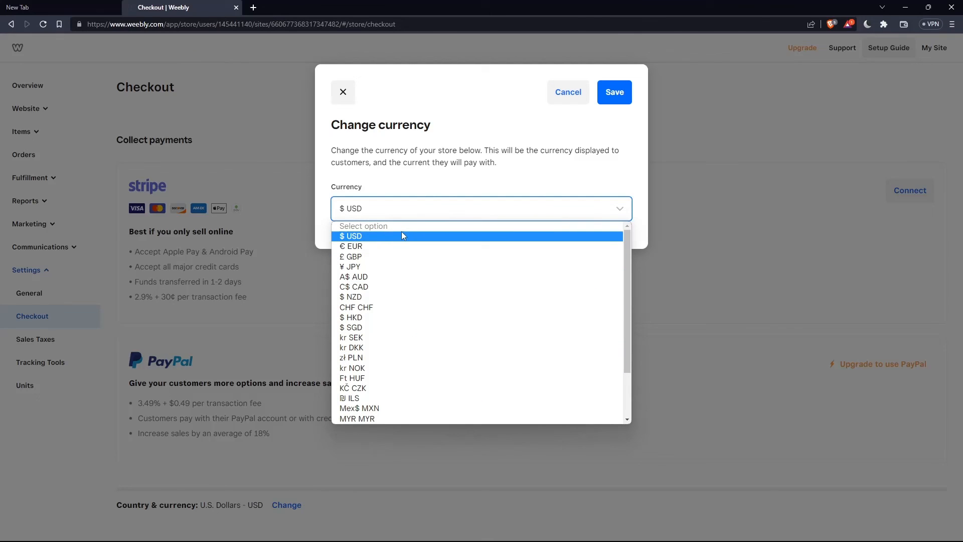
pyautogui.click(351, 246)
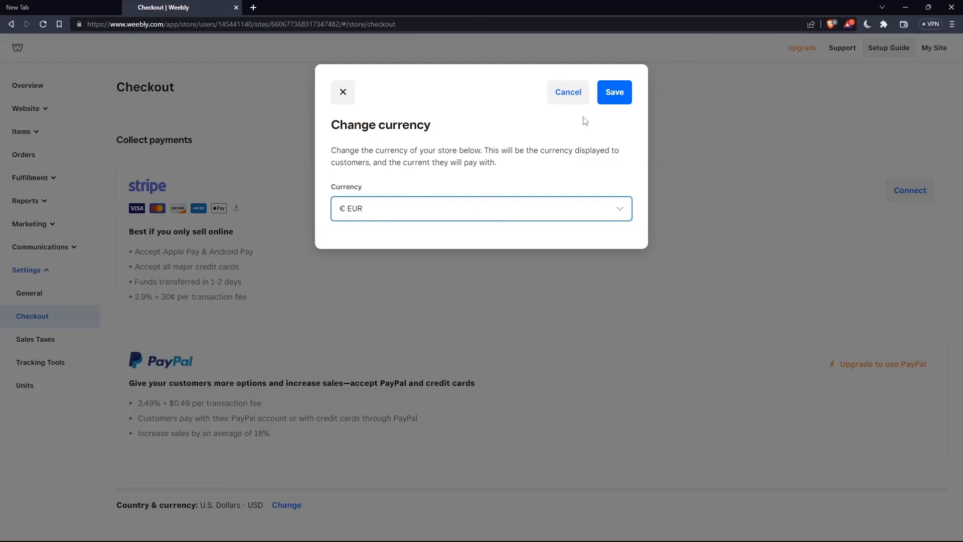
pyautogui.click(614, 91)
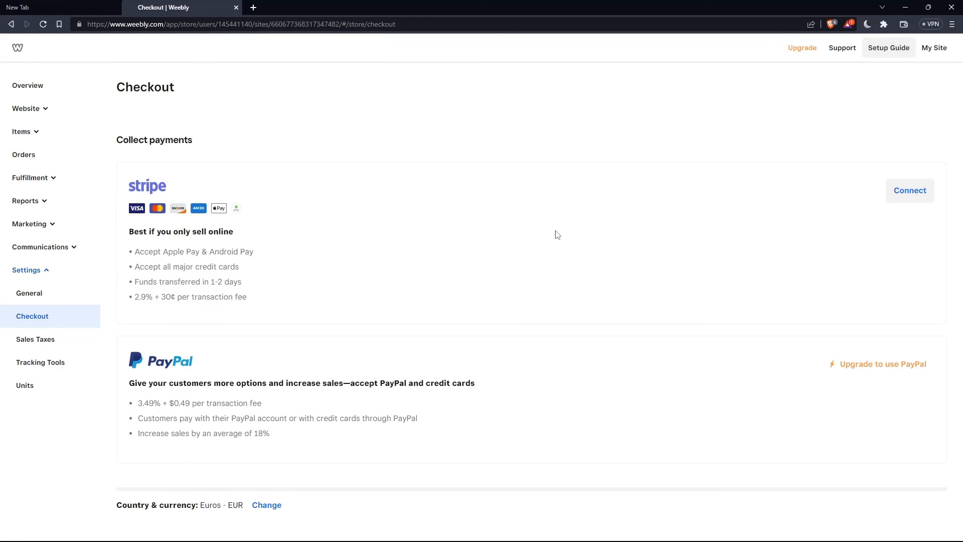